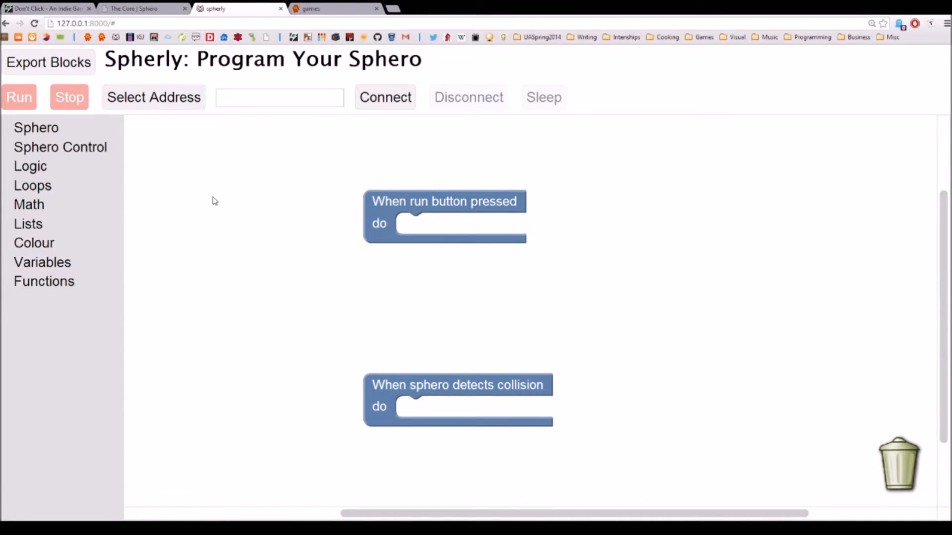
Search nearby devices and pick Sphero-WOR, filling in address 00:06:66:4B:9F:D7.
{"action": "left_click", "coordinate": [154, 97]}
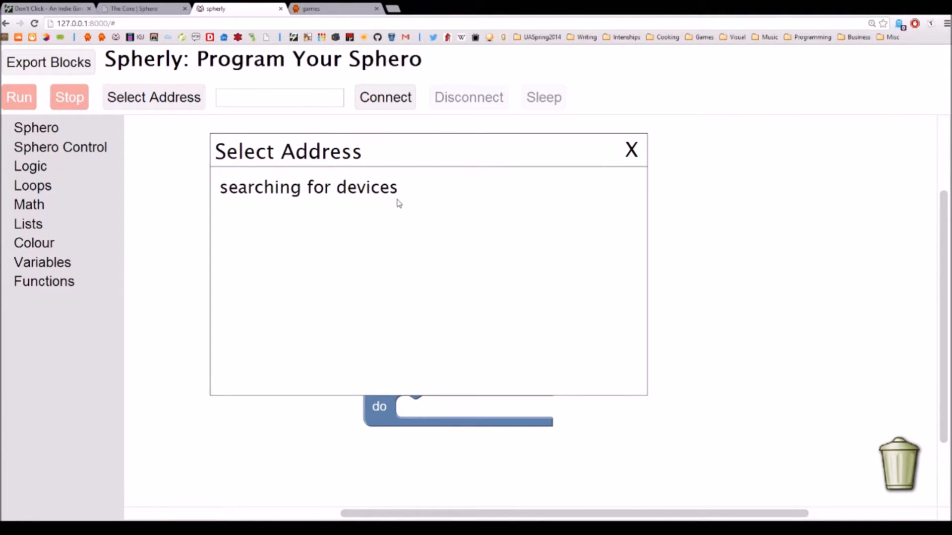
{"action": "mouse_move", "coordinate": [406, 226]}
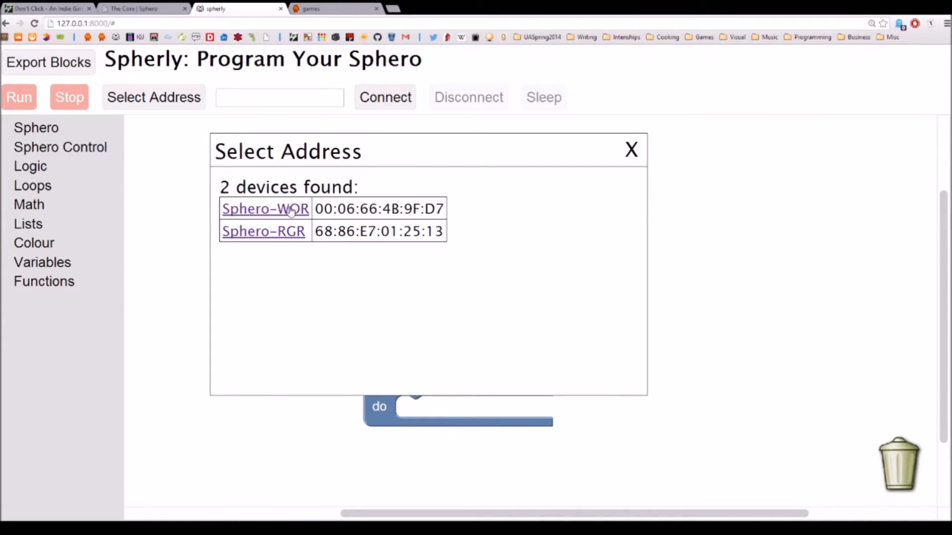
{"action": "left_click", "coordinate": [266, 208]}
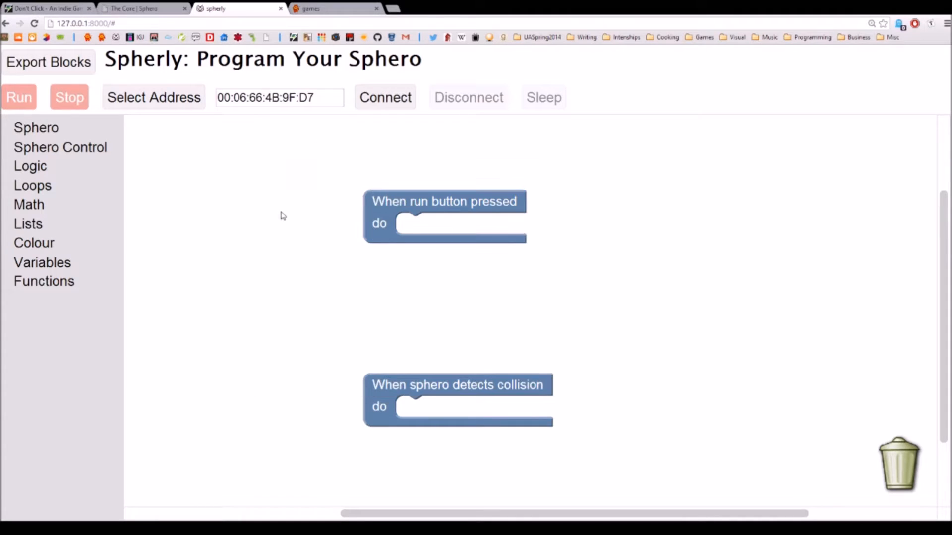
{"action": "triple_click", "coordinate": [279, 98]}
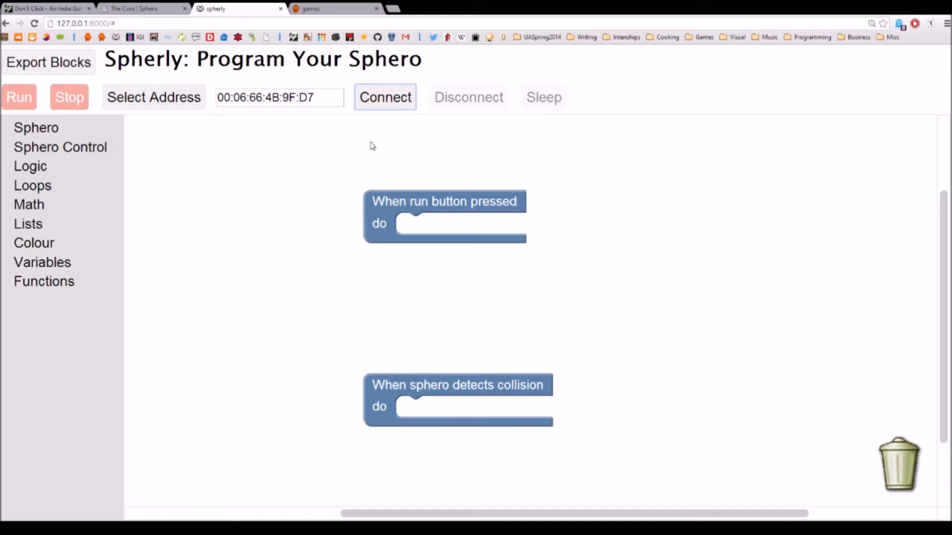
Connect to the Sphero and dismiss the successful-connection message.
{"action": "left_click", "coordinate": [385, 97]}
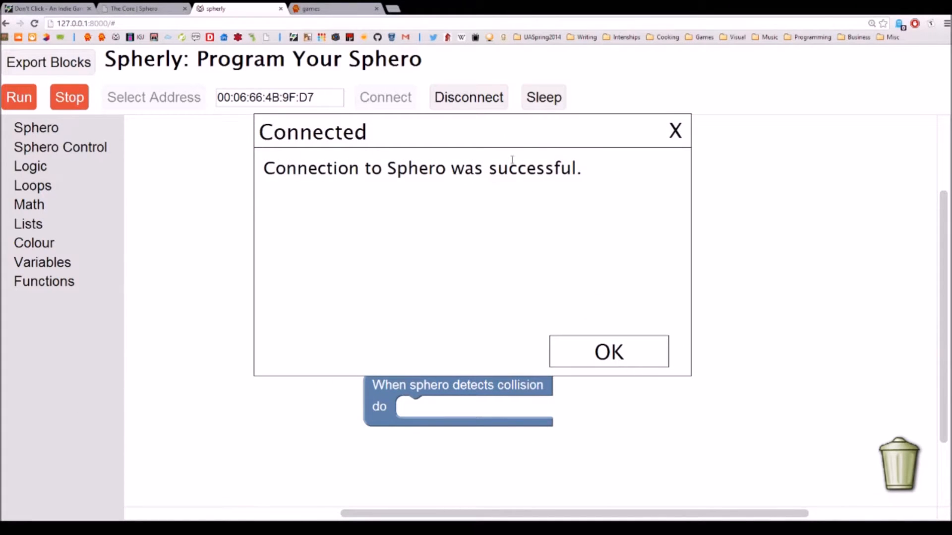
{"action": "left_click", "coordinate": [609, 351]}
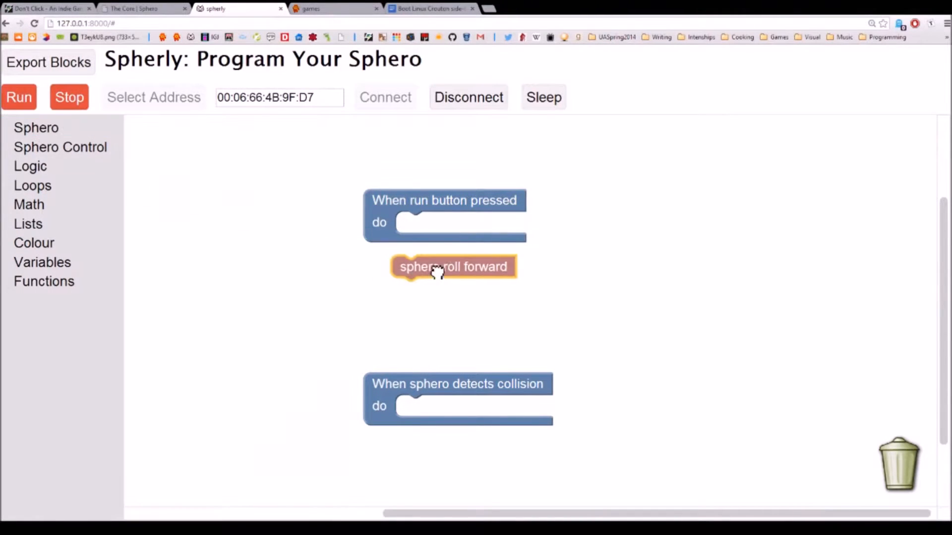
Build the run handler: roll forward, wait 1 second, stop rolling, wait 0.5 seconds.
{"action": "left_click_drag", "start_coordinate": [453, 267], "coordinate": [457, 223]}
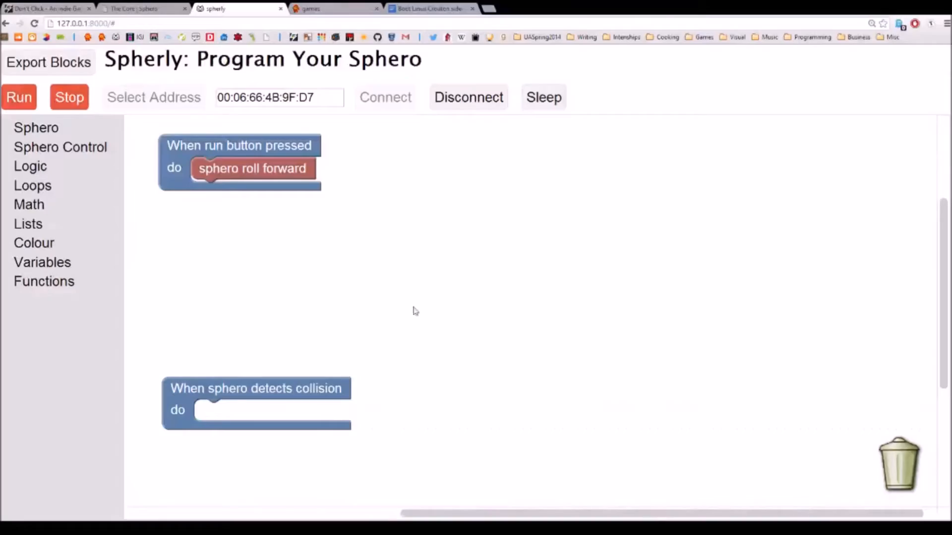
{"action": "left_click", "coordinate": [35, 128]}
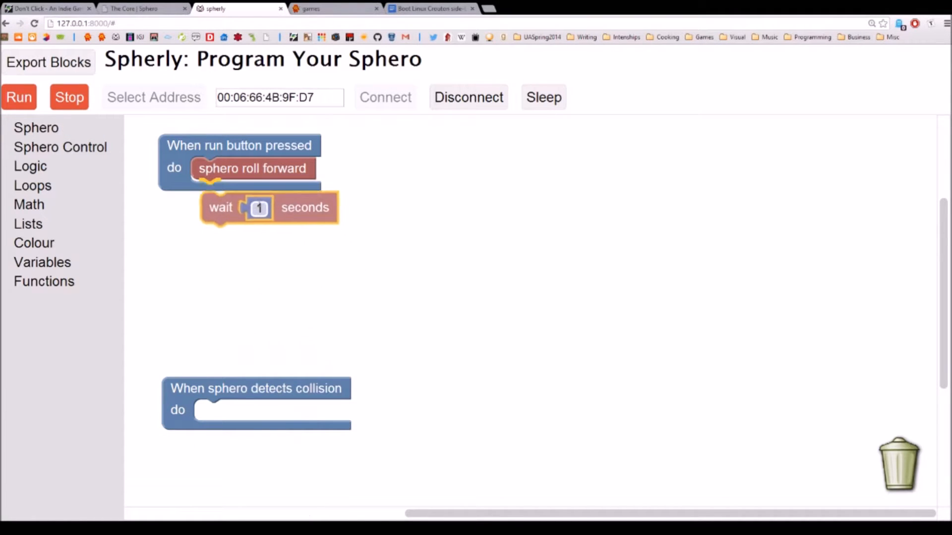
{"action": "left_click", "coordinate": [35, 127]}
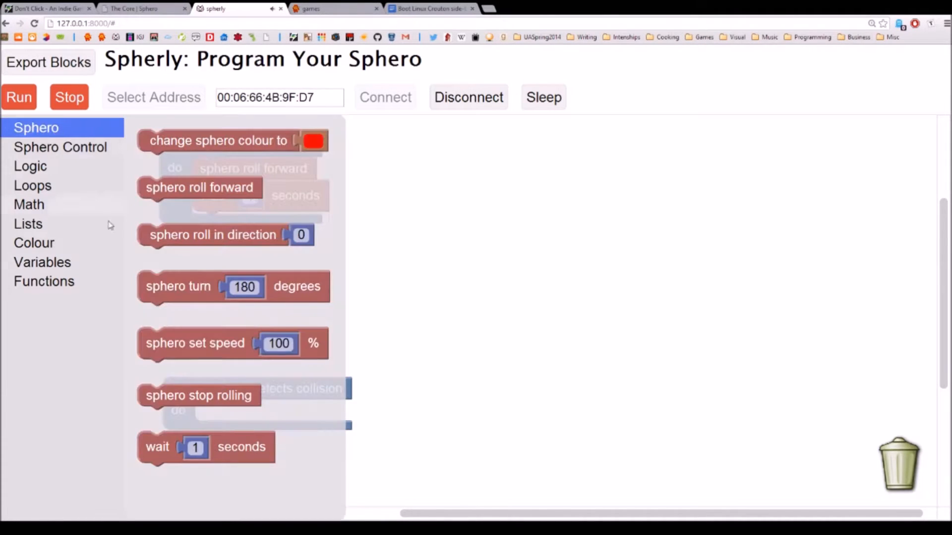
{"action": "left_click_drag", "start_coordinate": [198, 395], "coordinate": [266, 246]}
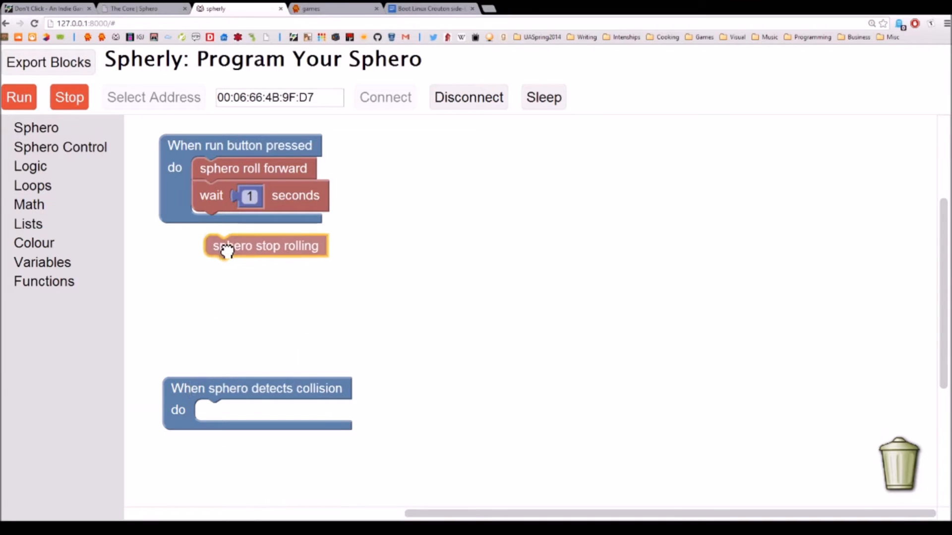
{"action": "left_click_drag", "start_coordinate": [265, 245], "coordinate": [252, 223]}
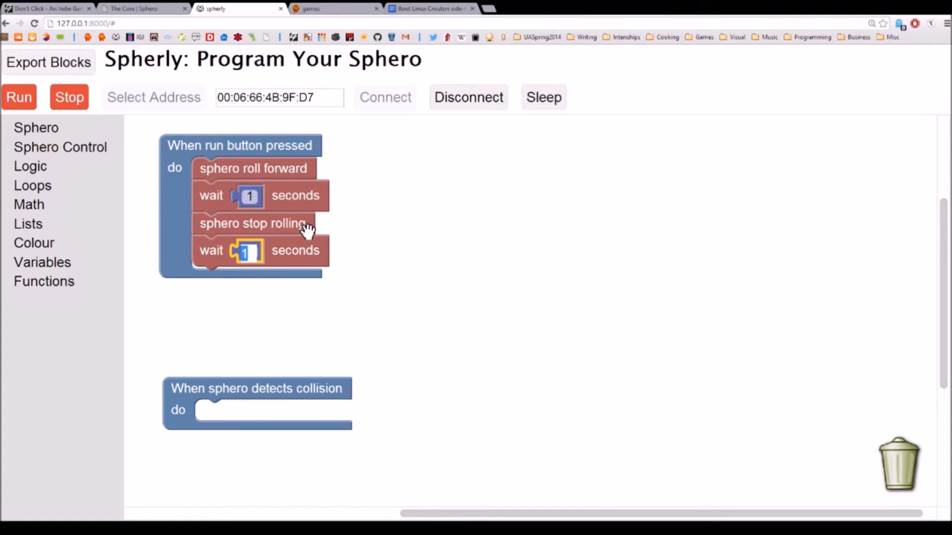
{"action": "type", "text": "0.5"}
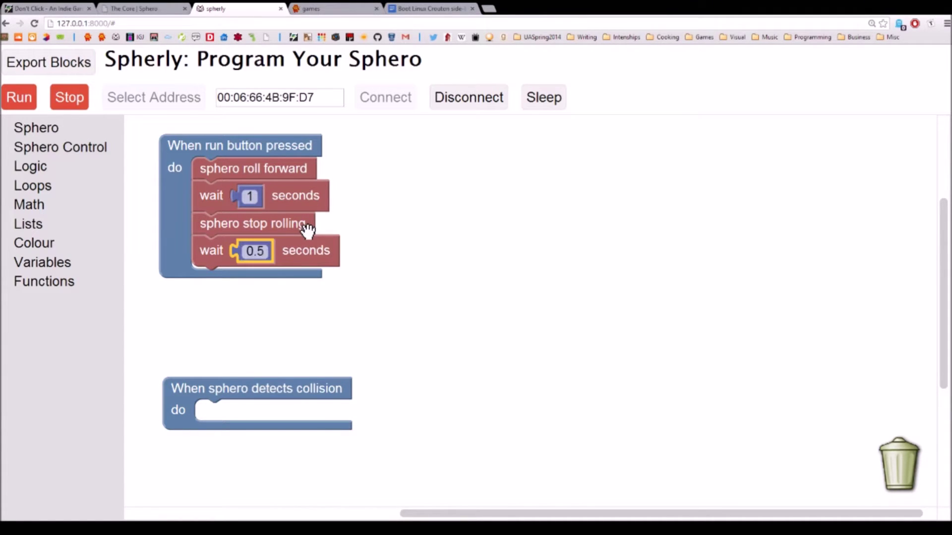
{"action": "mouse_move", "coordinate": [115, 172]}
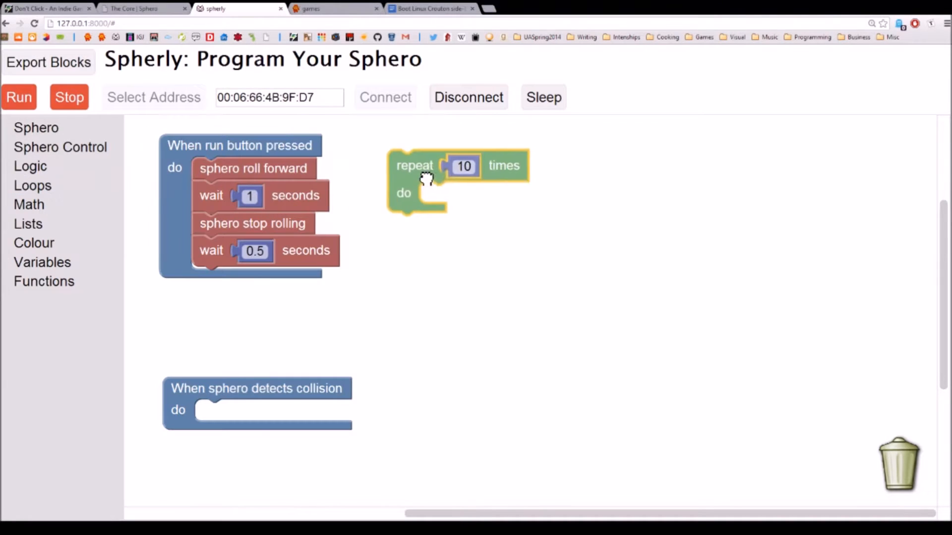
Wrap the movement steps plus a 180-degree turn in a repeat-2 loop inside the run handler.
{"action": "type", "text": "2"}
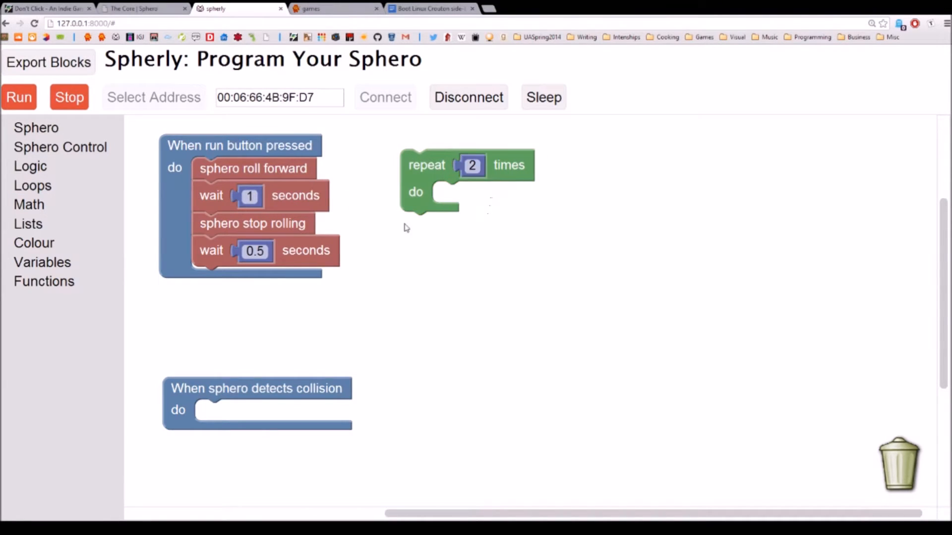
{"action": "left_click", "coordinate": [36, 127]}
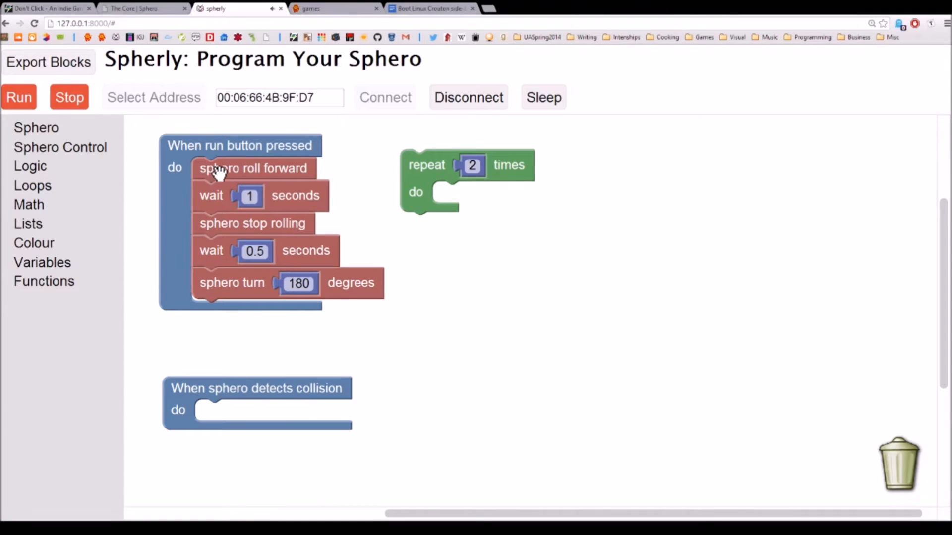
{"action": "left_click_drag", "start_coordinate": [253, 169], "coordinate": [501, 202]}
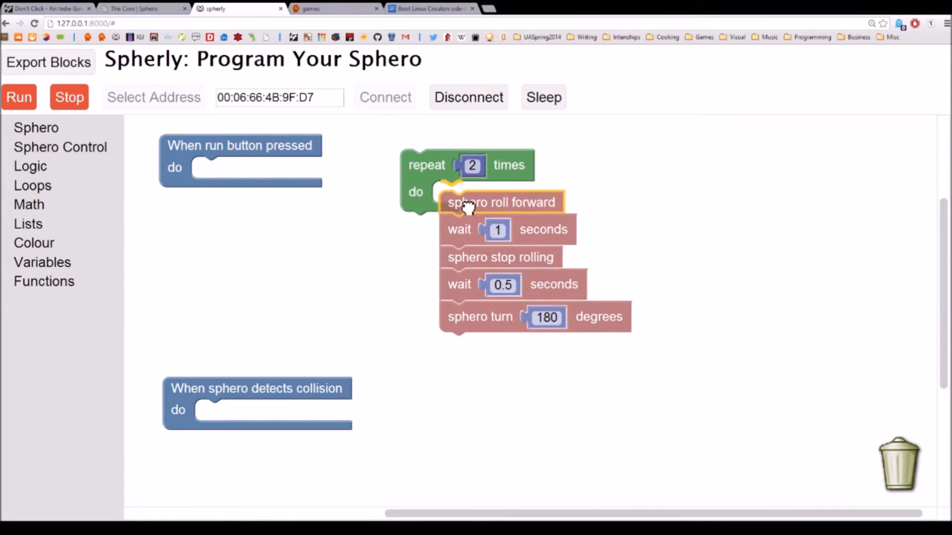
{"action": "left_click_drag", "start_coordinate": [467, 164], "coordinate": [213, 180]}
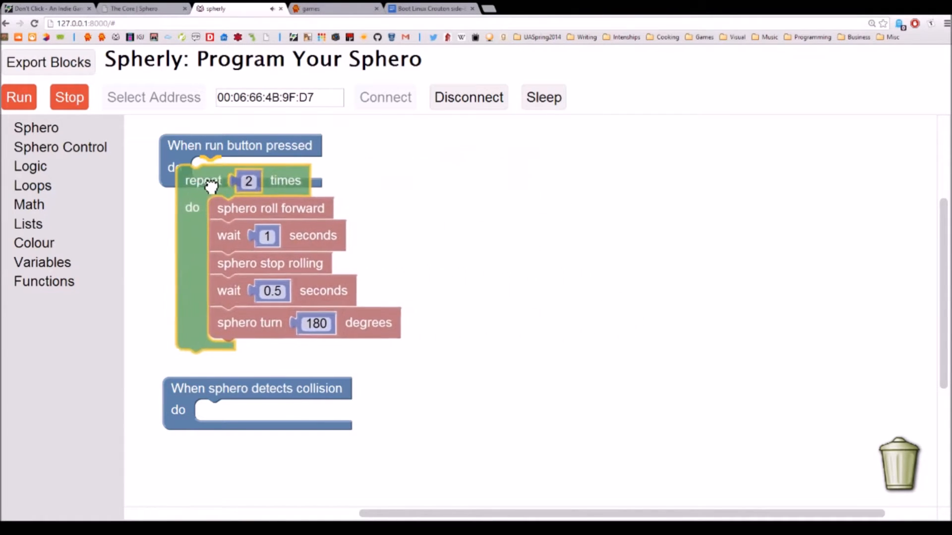
{"action": "left_click_drag", "start_coordinate": [204, 180], "coordinate": [218, 172]}
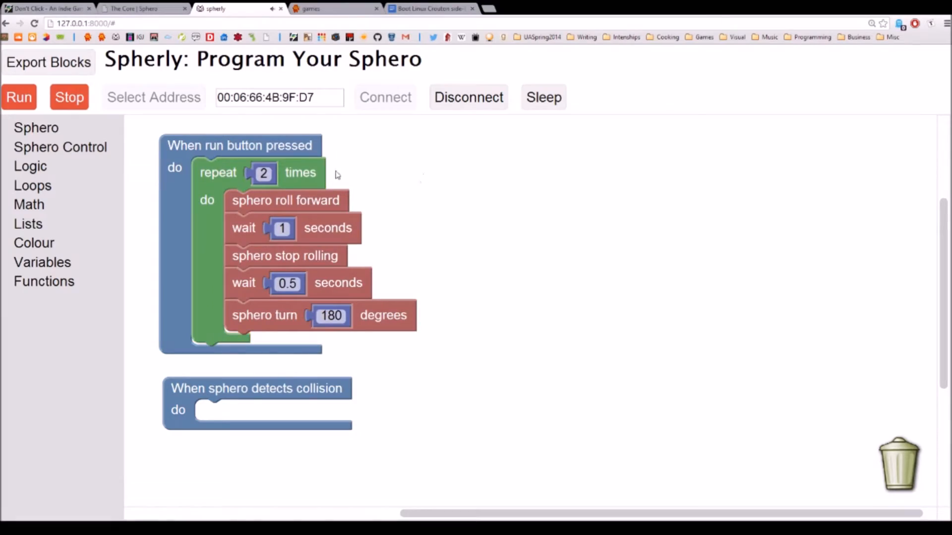
{"action": "mouse_move", "coordinate": [57, 278]}
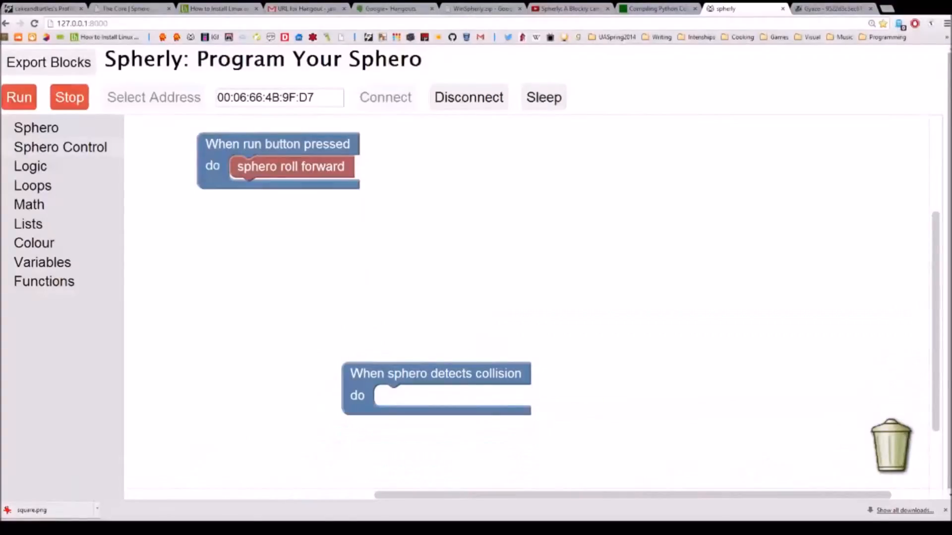
Rebuild the run handler as roll forward, wait 1, stop, turn 90 degrees, wait 1.
{"action": "left_click", "coordinate": [36, 127]}
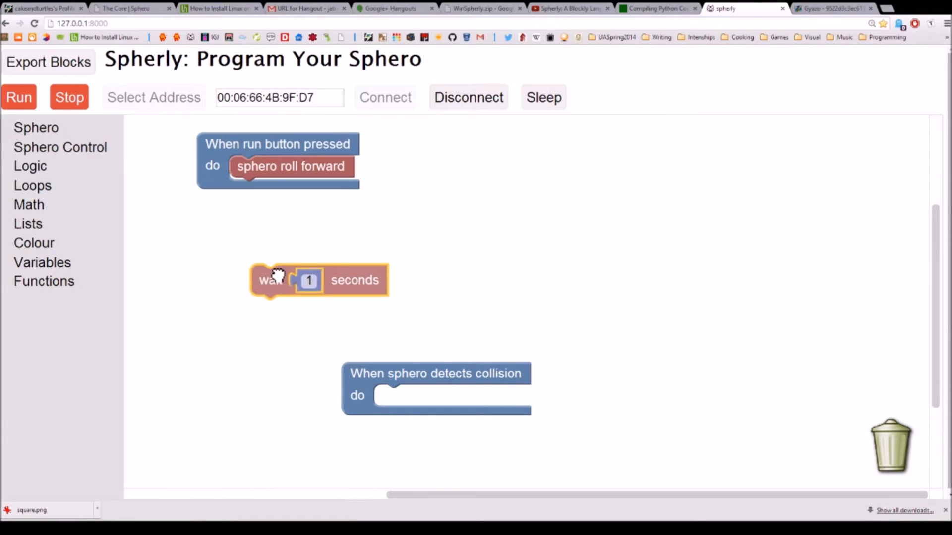
{"action": "left_click", "coordinate": [35, 127]}
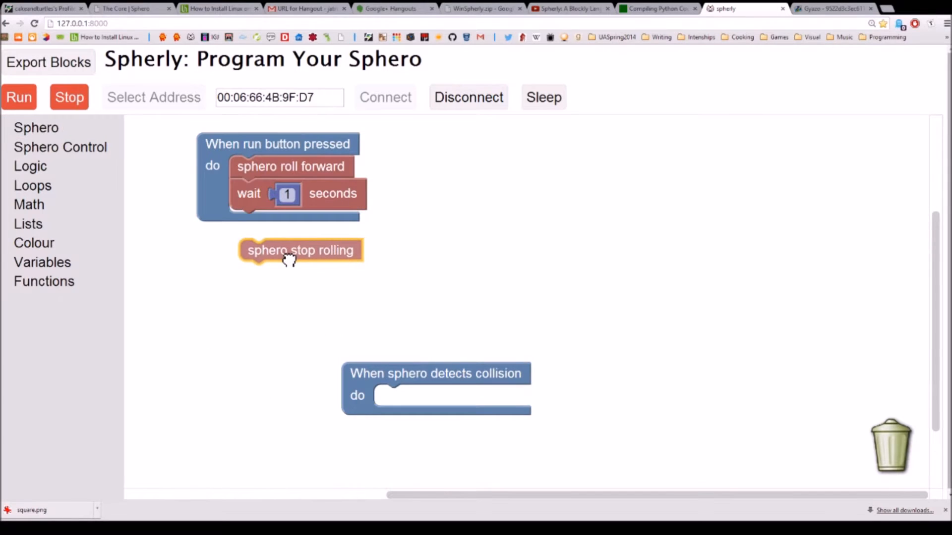
{"action": "left_click", "coordinate": [35, 127]}
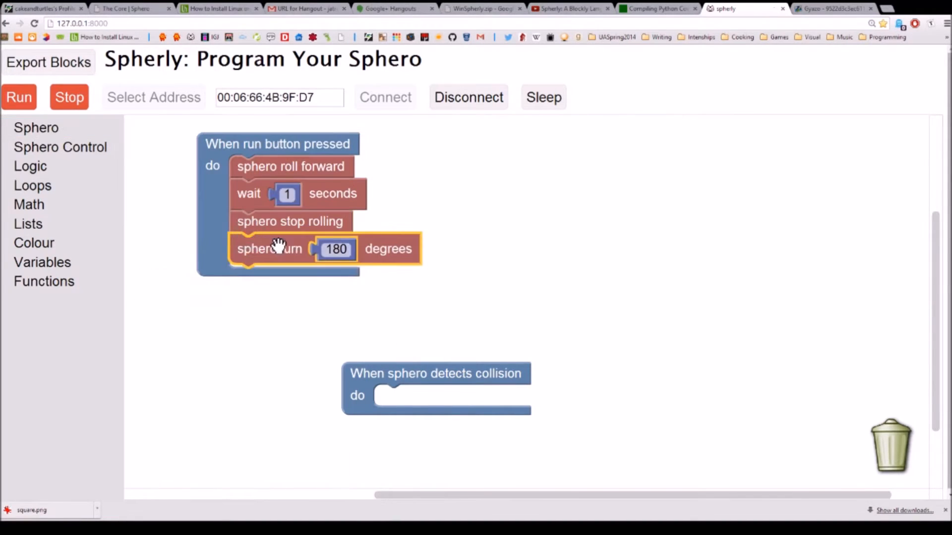
{"action": "left_click", "coordinate": [335, 249]}
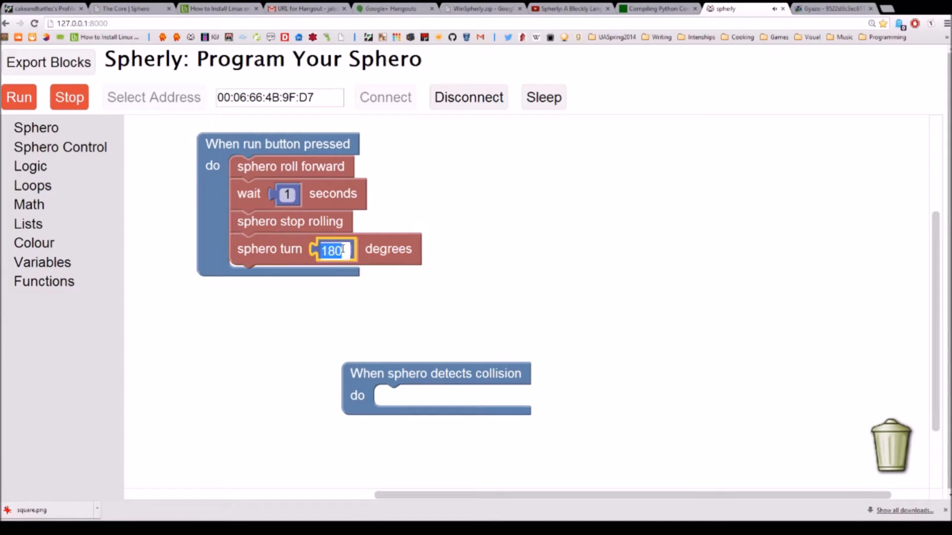
{"action": "type", "text": "90"}
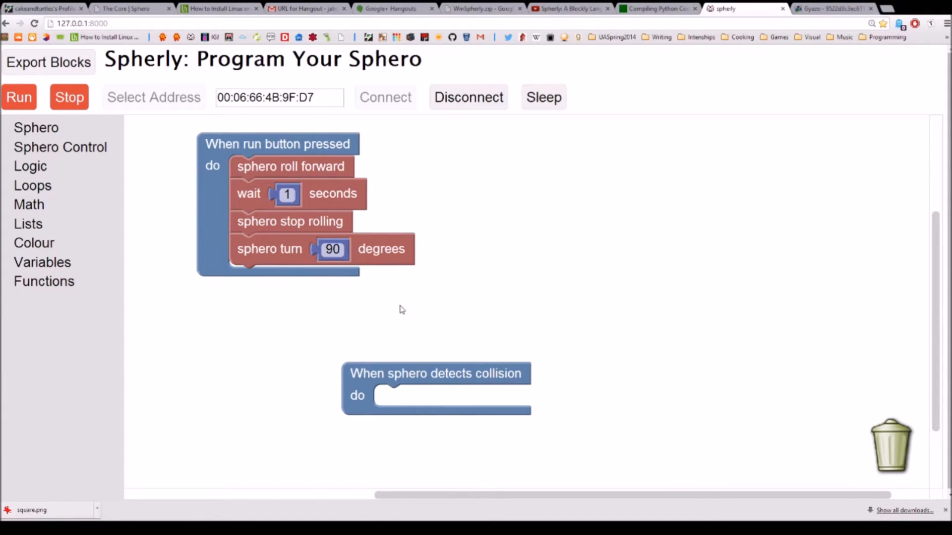
{"action": "left_click", "coordinate": [36, 127]}
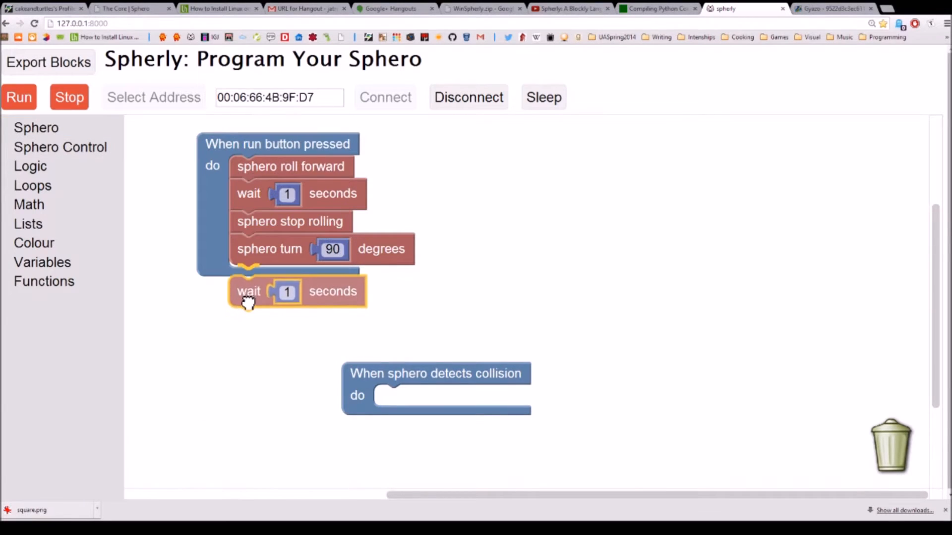
{"action": "left_click_drag", "start_coordinate": [249, 292], "coordinate": [249, 281]}
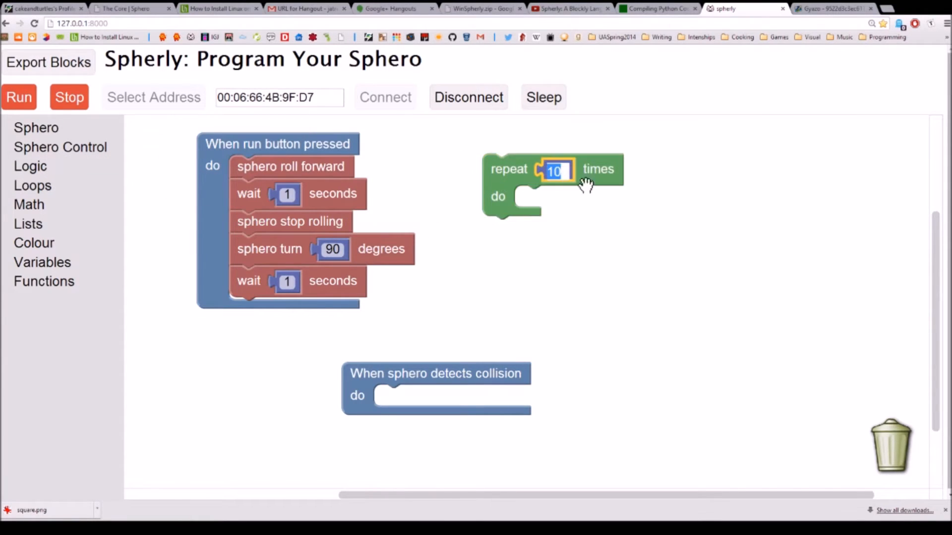
Move the roll-wait-stop-turn-90-wait sequence into a repeat-4 loop.
{"action": "type", "text": "4"}
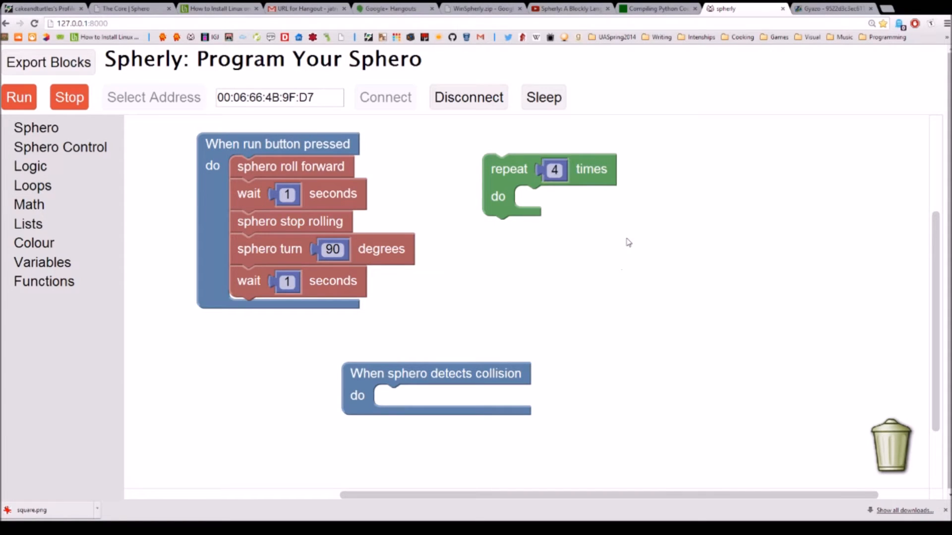
{"action": "left_click_drag", "start_coordinate": [290, 166], "coordinate": [438, 208]}
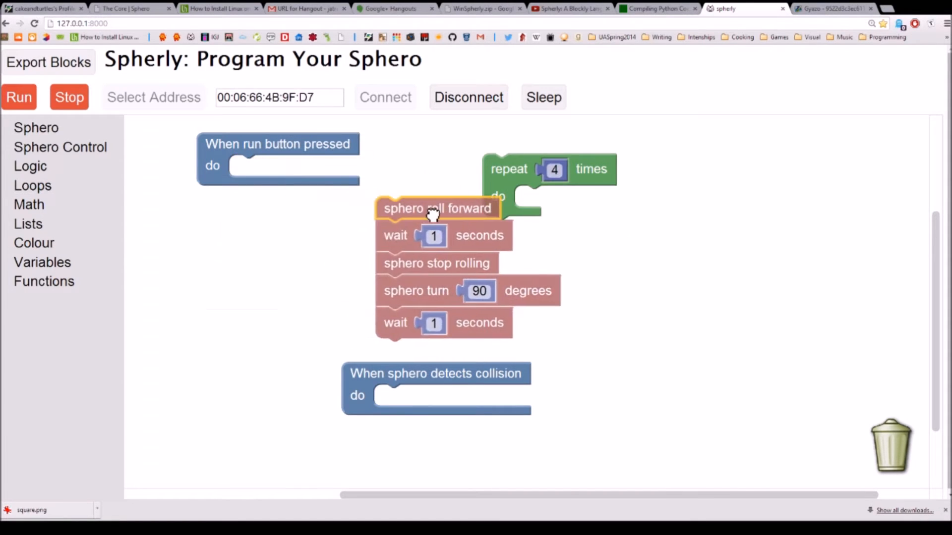
{"action": "left_click_drag", "start_coordinate": [437, 207], "coordinate": [577, 196]}
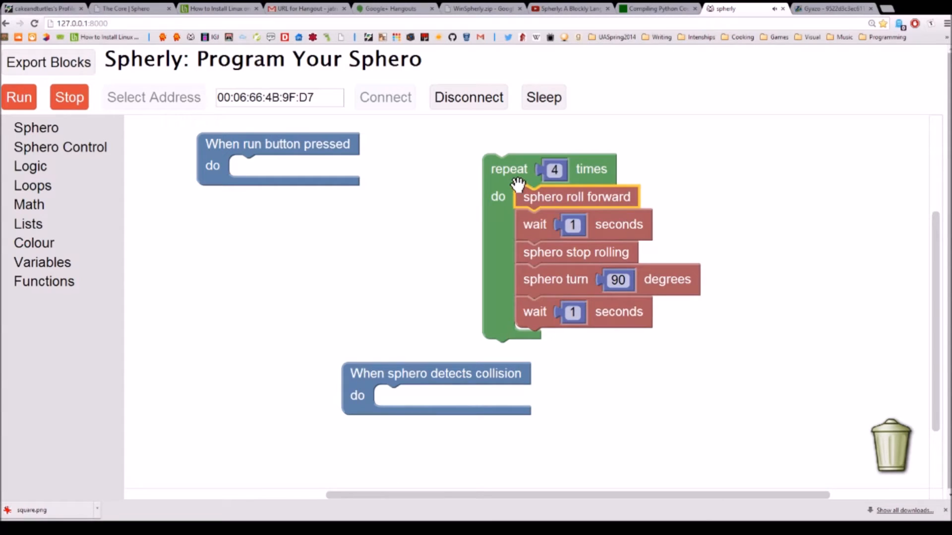
{"action": "left_click_drag", "start_coordinate": [509, 169], "coordinate": [255, 172]}
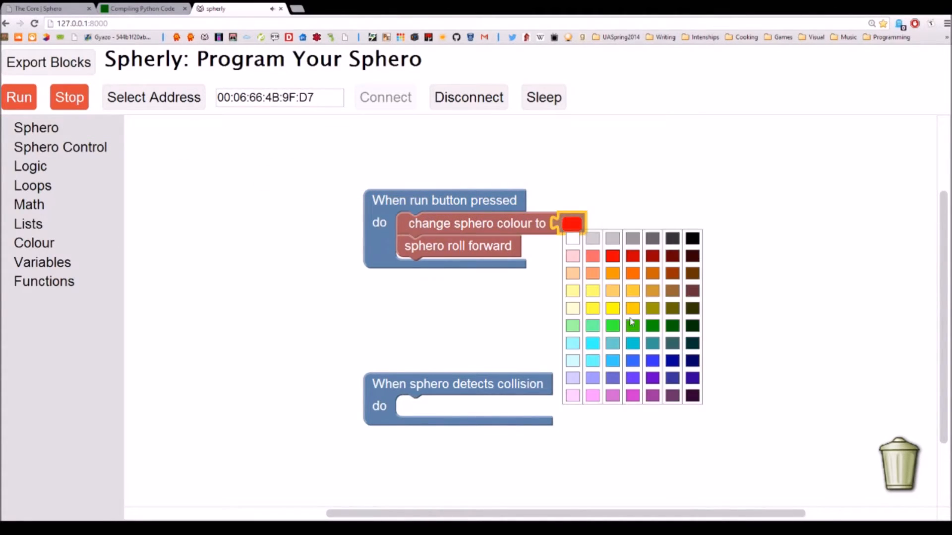
Make the run-handler colour green and give the collision handler a duplicated colour block set to red.
{"action": "left_click", "coordinate": [632, 326]}
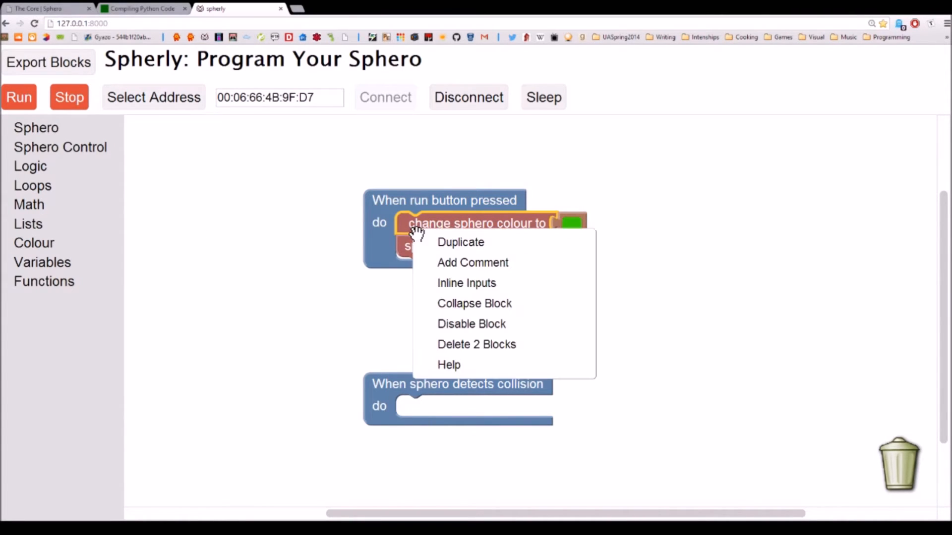
{"action": "left_click", "coordinate": [460, 242]}
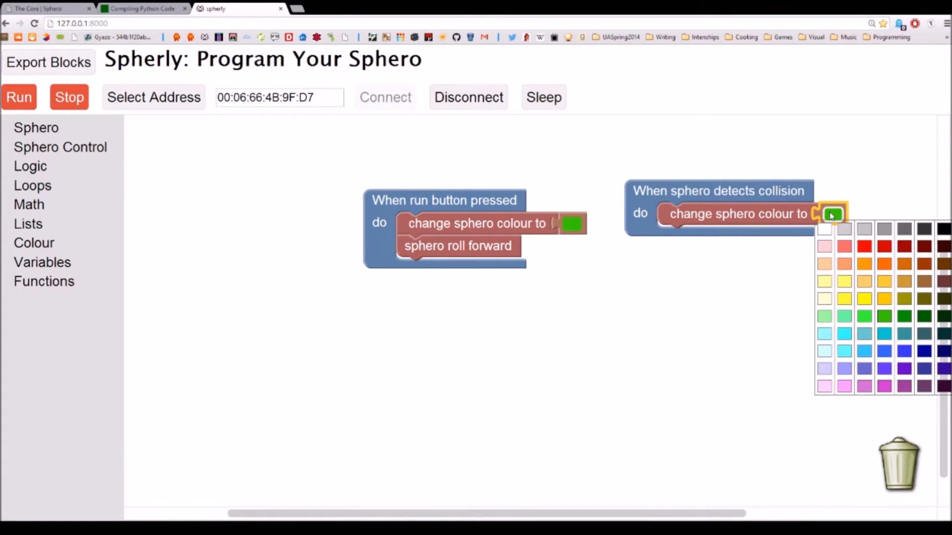
{"action": "left_click", "coordinate": [862, 256]}
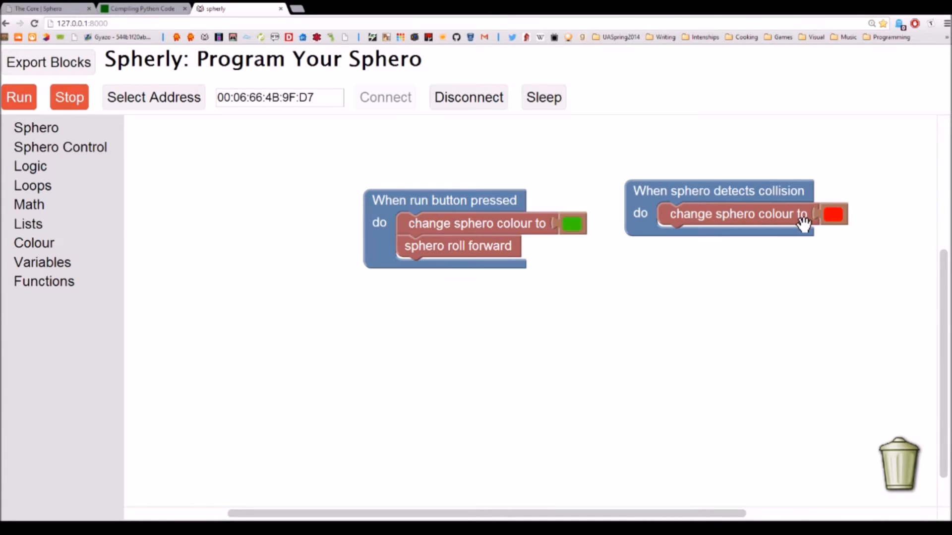
{"action": "left_click", "coordinate": [35, 128]}
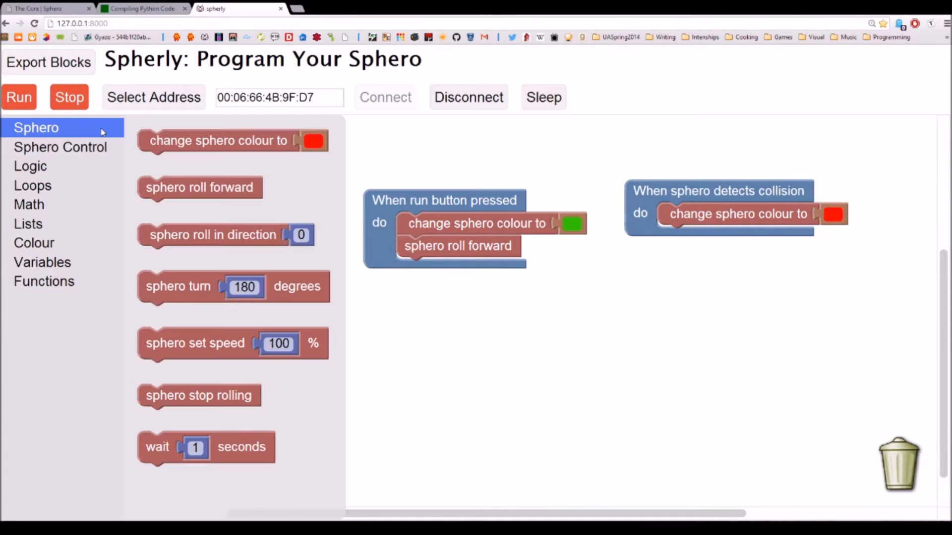
Extend the collision handler: stop rolling, wait 0.5, turn 180 degrees, wait 1, roll forward.
{"action": "left_click_drag", "start_coordinate": [198, 396], "coordinate": [559, 315]}
{"action": "type", "text": "0.5"}
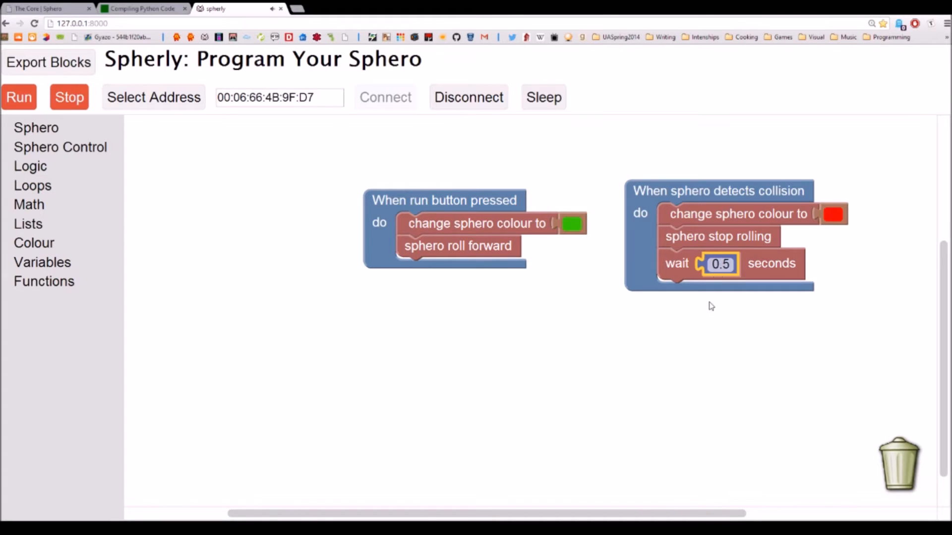
{"action": "left_click", "coordinate": [35, 128]}
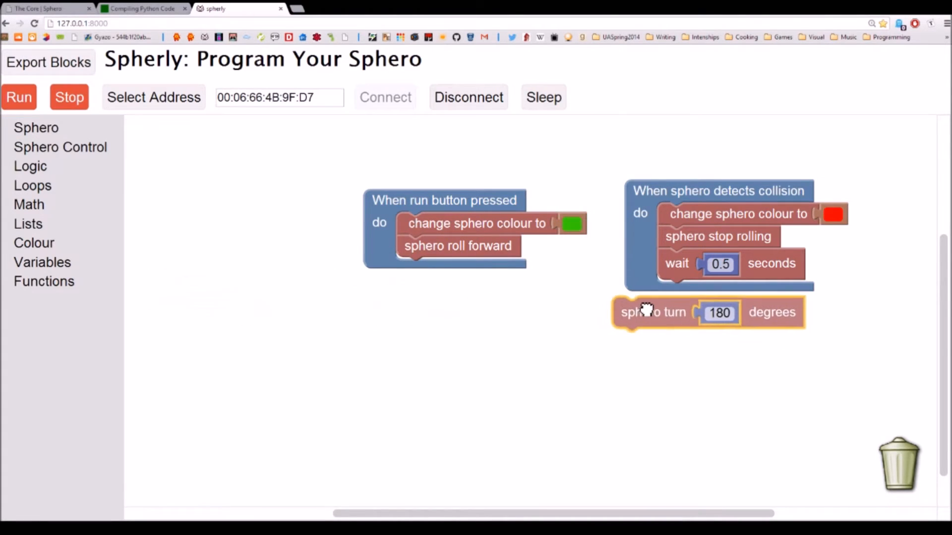
{"action": "left_click_drag", "start_coordinate": [650, 312], "coordinate": [698, 296]}
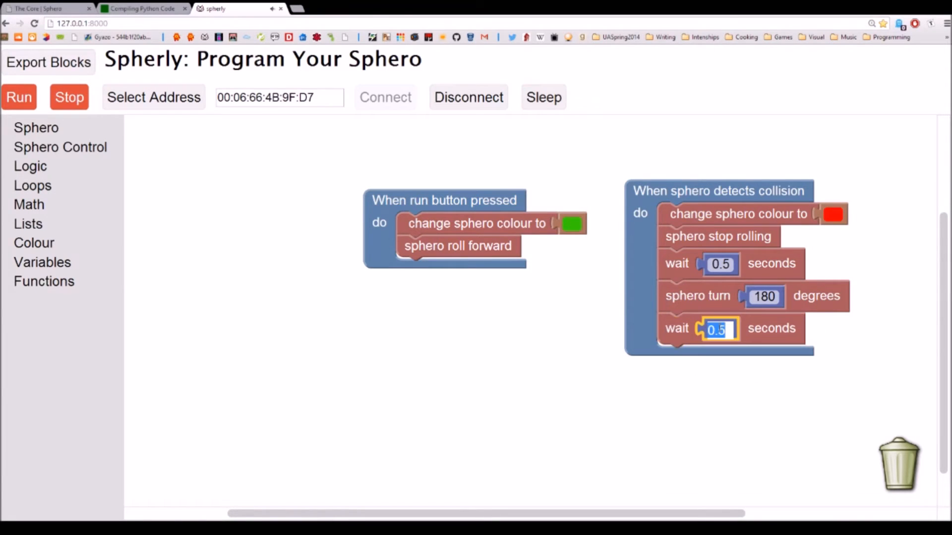
{"action": "type", "text": "1"}
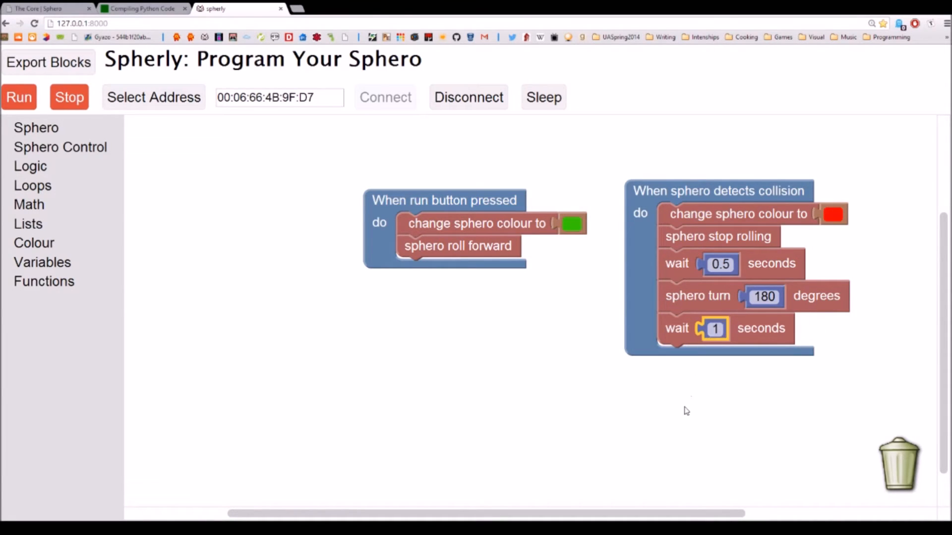
{"action": "left_click_drag", "start_coordinate": [458, 246], "coordinate": [691, 348]}
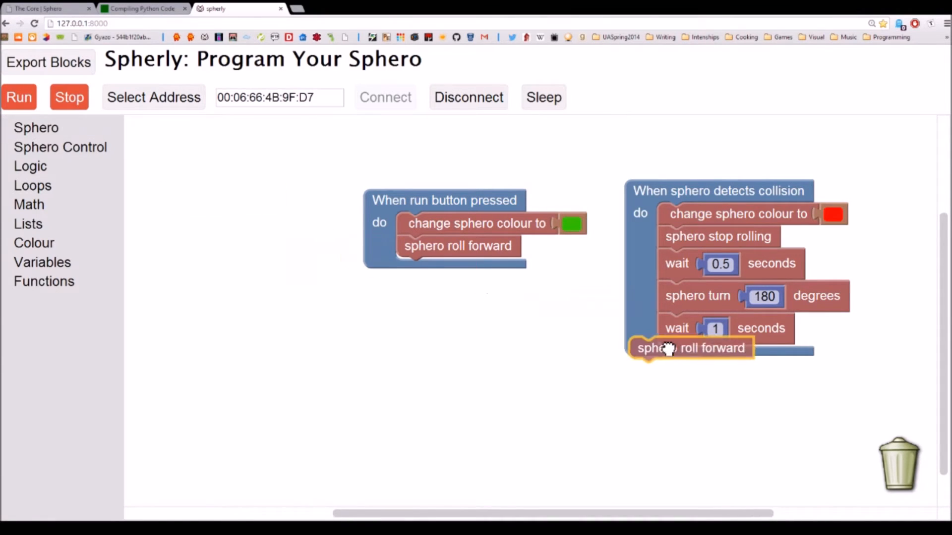